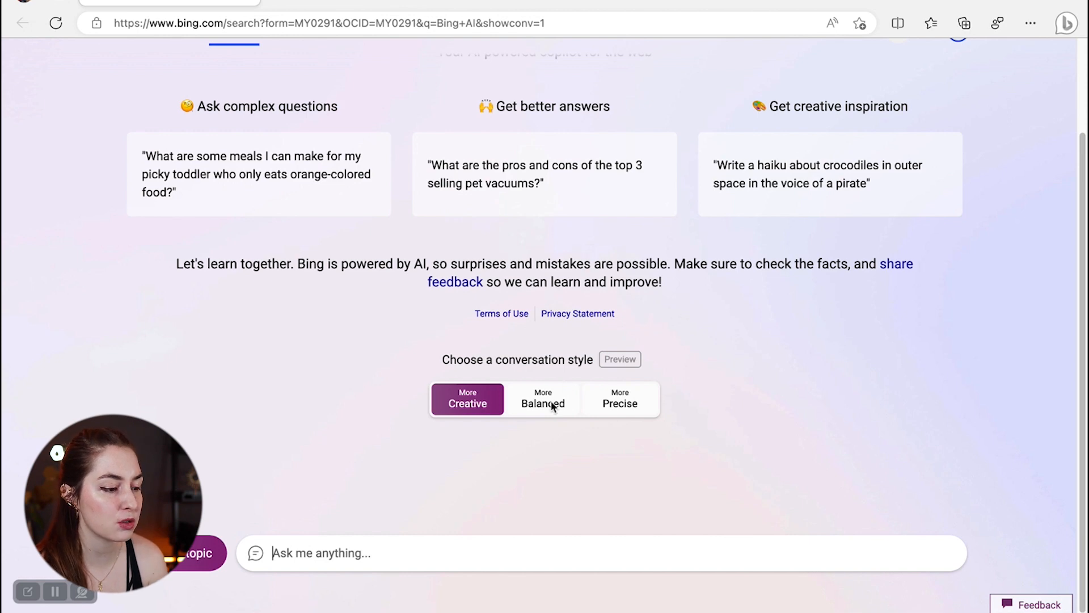
# - Try the Balanced and Precise conversation styles, then scroll through the rose garden guide
pyautogui.click(543, 399)
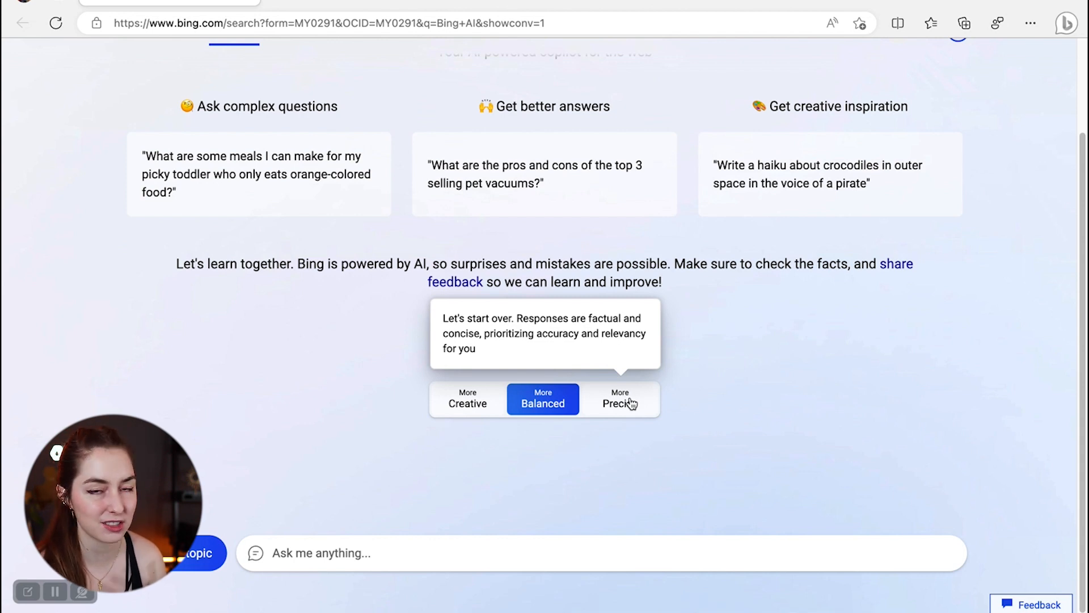
pyautogui.click(467, 400)
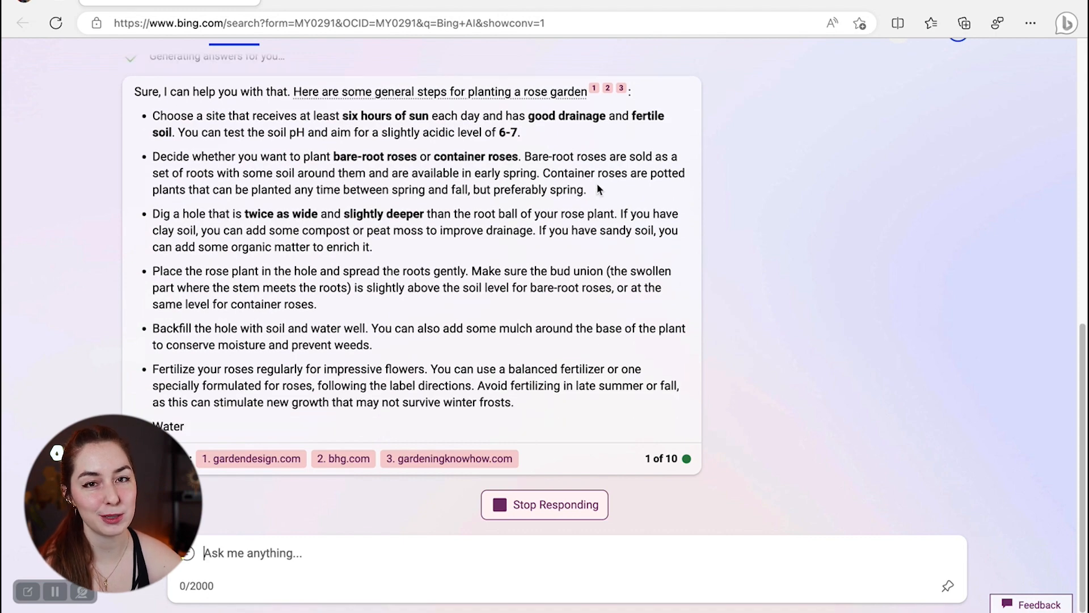
pyautogui.scroll(-3)
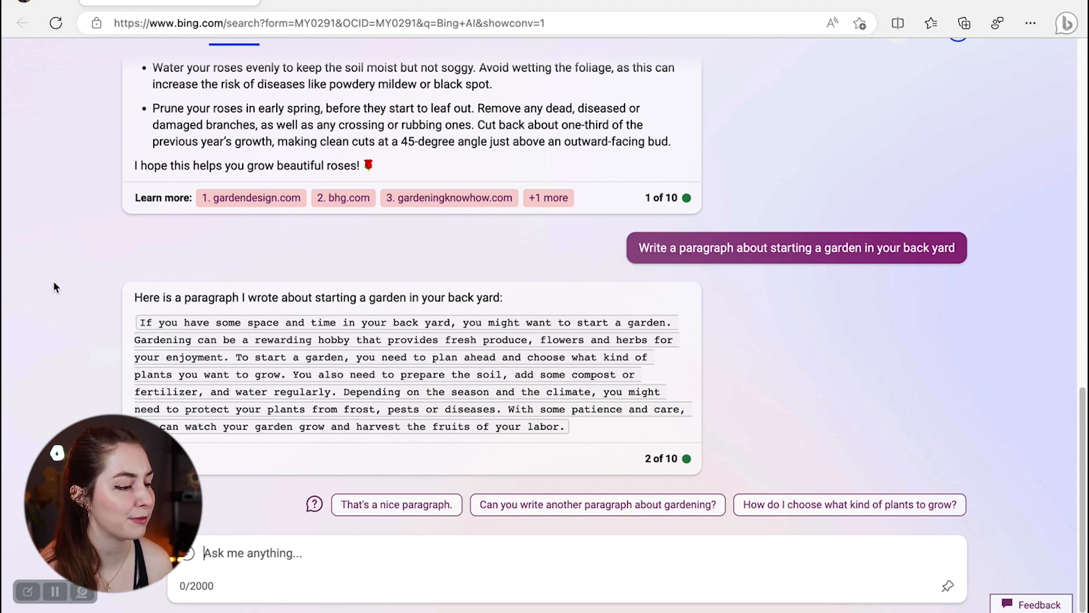
pyautogui.moveTo(90, 271)
pyautogui.write('Look up the writing style of Epic Gardening. Then use what you learn to improve the paragraph')
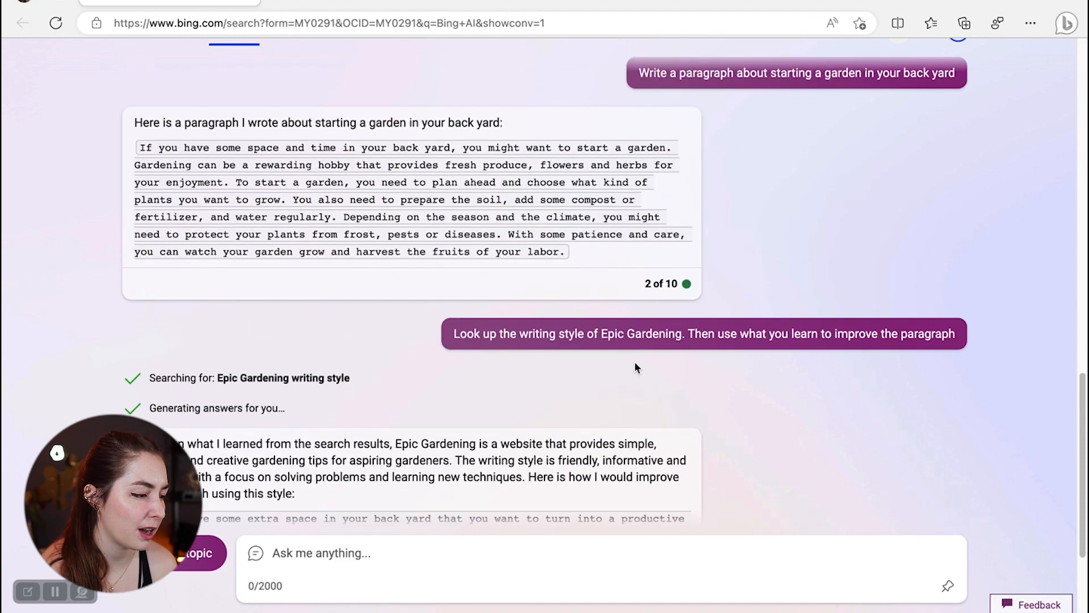
# - Scroll through the Epic Gardening-style rewrite promising four easy garden steps
pyautogui.scroll(-3)
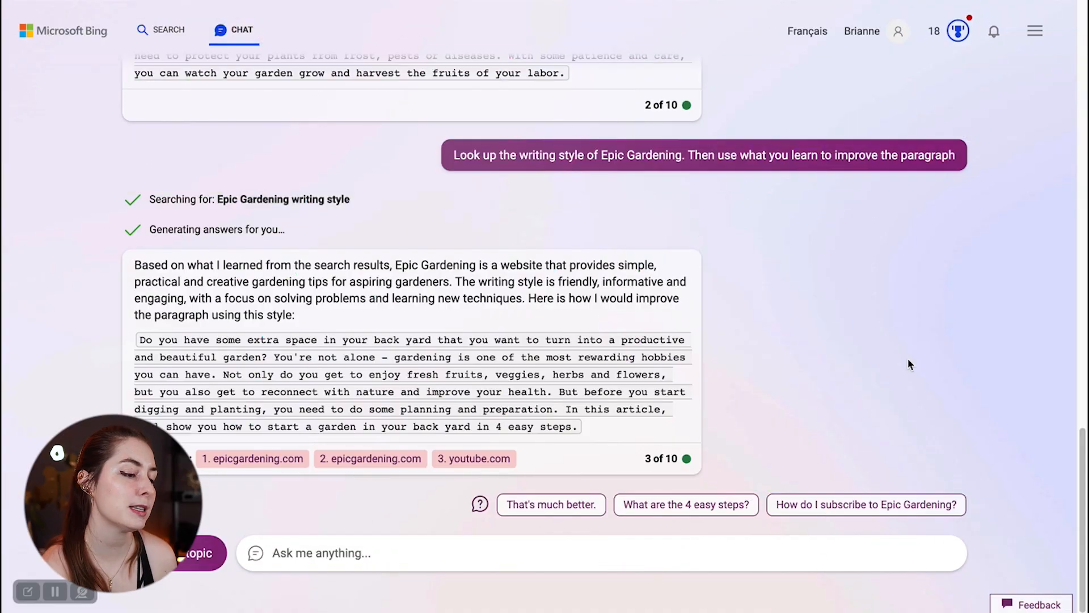
pyautogui.moveTo(804, 367)
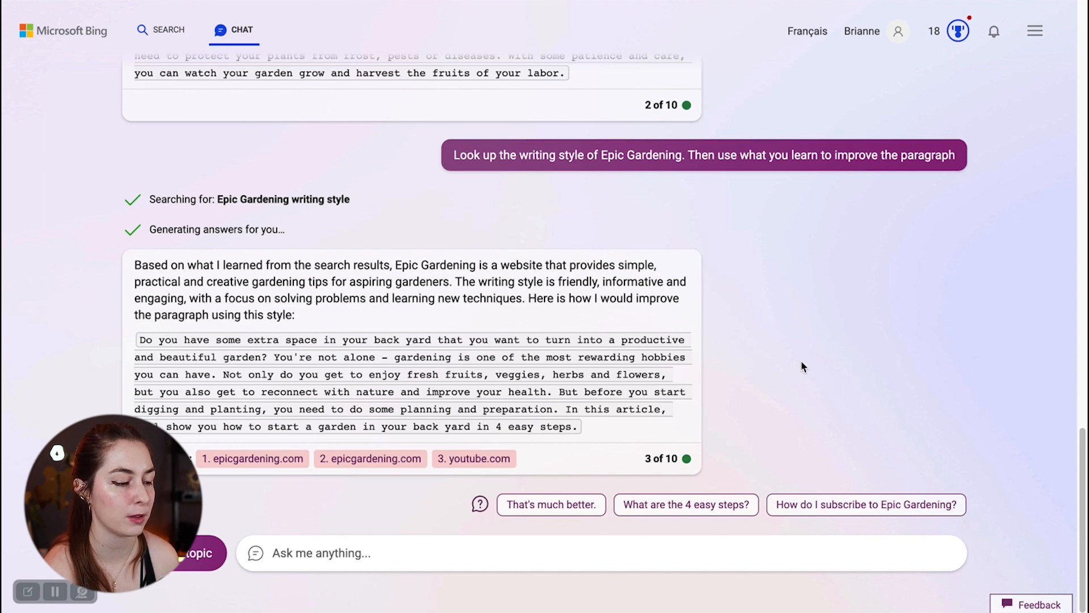
pyautogui.moveTo(808, 355)
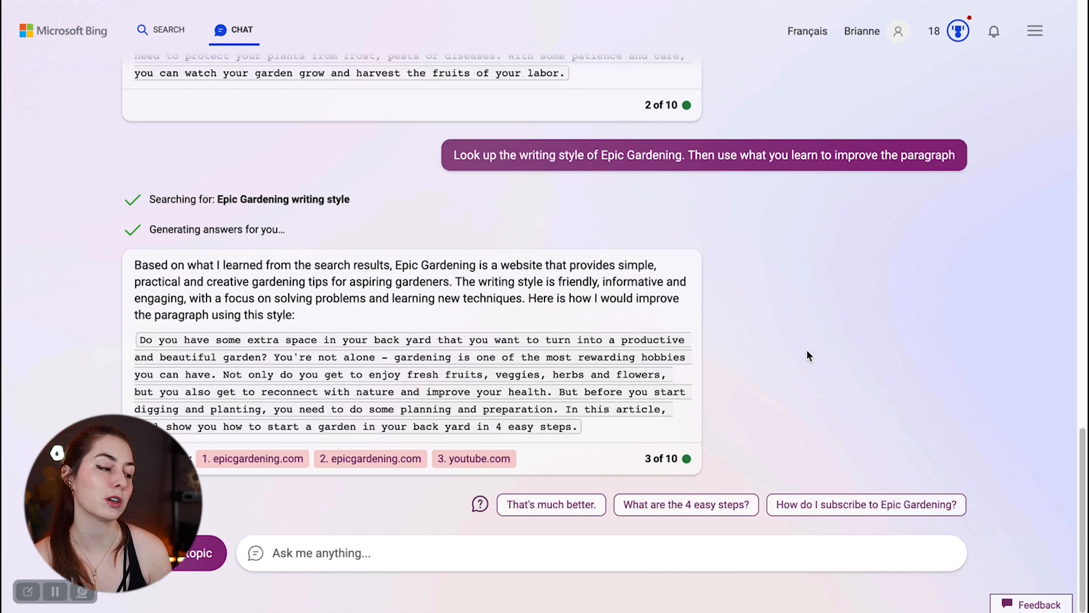
pyautogui.moveTo(742, 449)
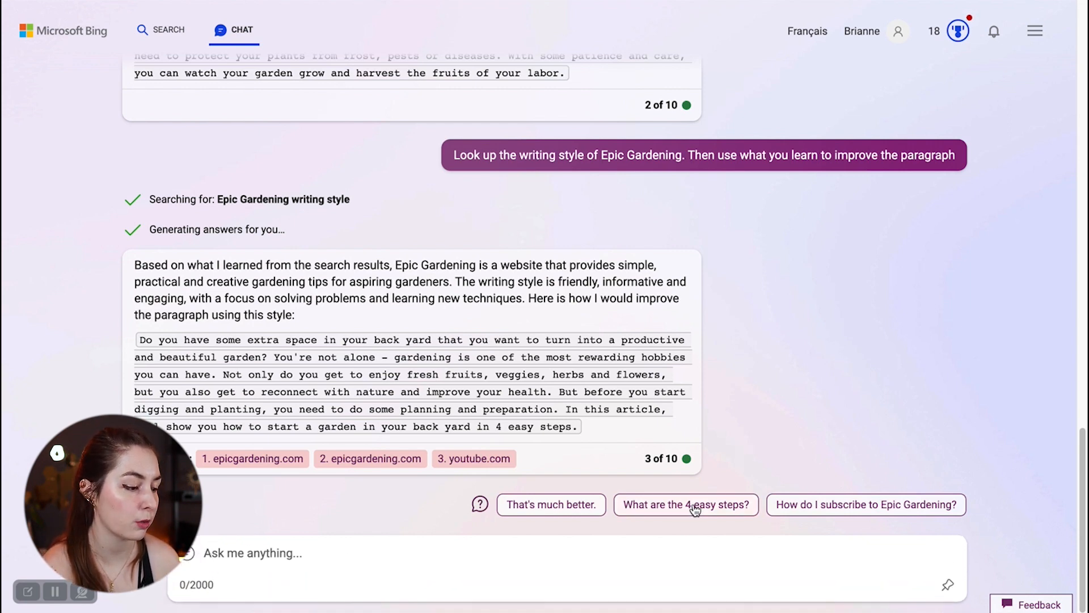
# - Ask Bing the suggested follow-up 'What are the 4 easy steps?'
pyautogui.click(686, 505)
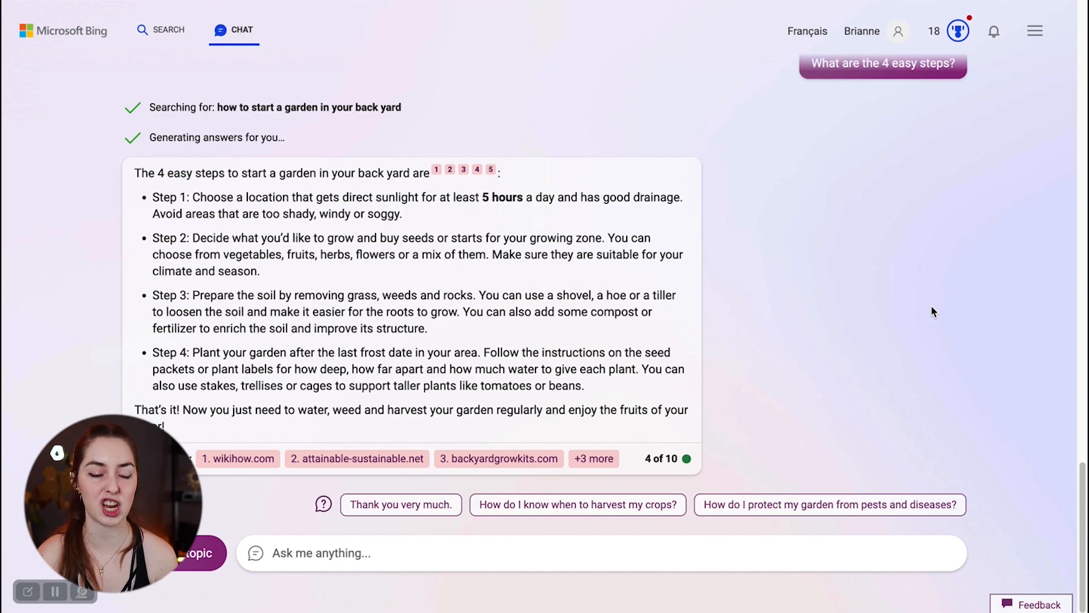
pyautogui.moveTo(877, 125)
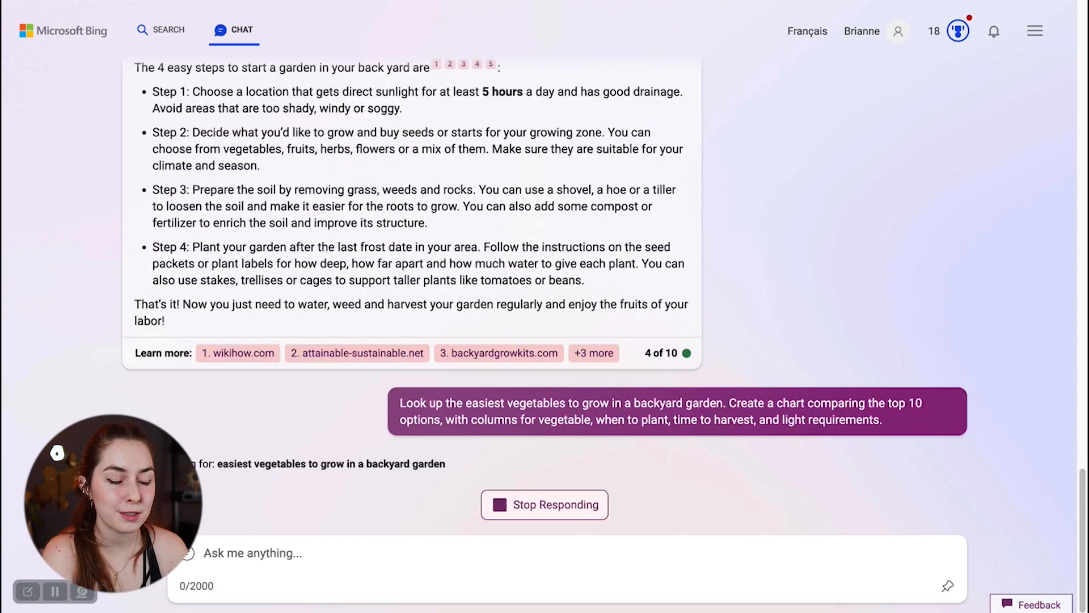
# - Scroll down through the cited vegetable chart with planting, harvest and light columns
pyautogui.scroll(-3)
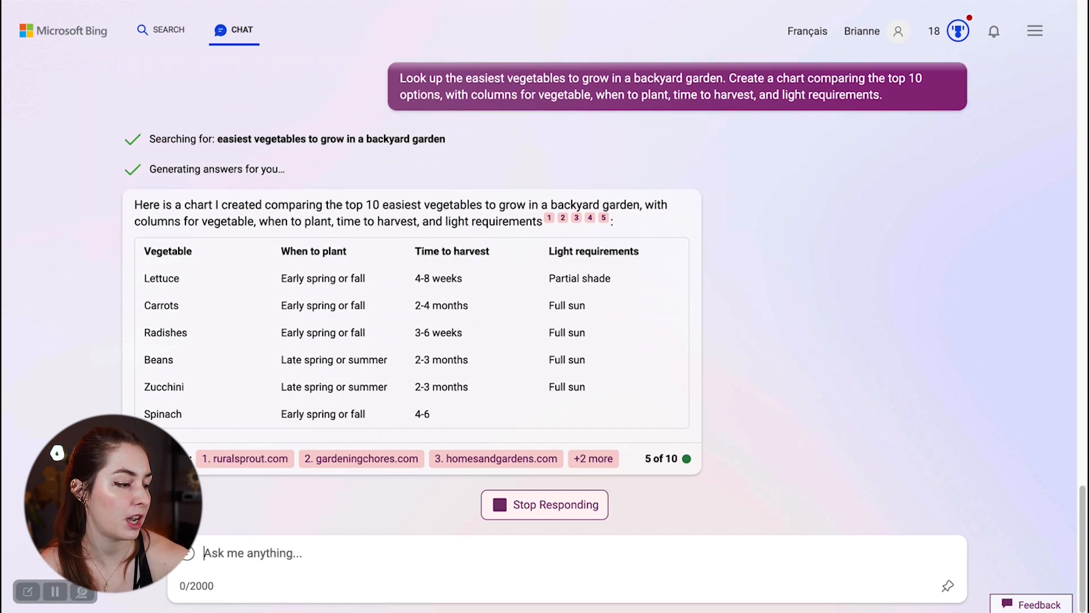
pyautogui.scroll(-3)
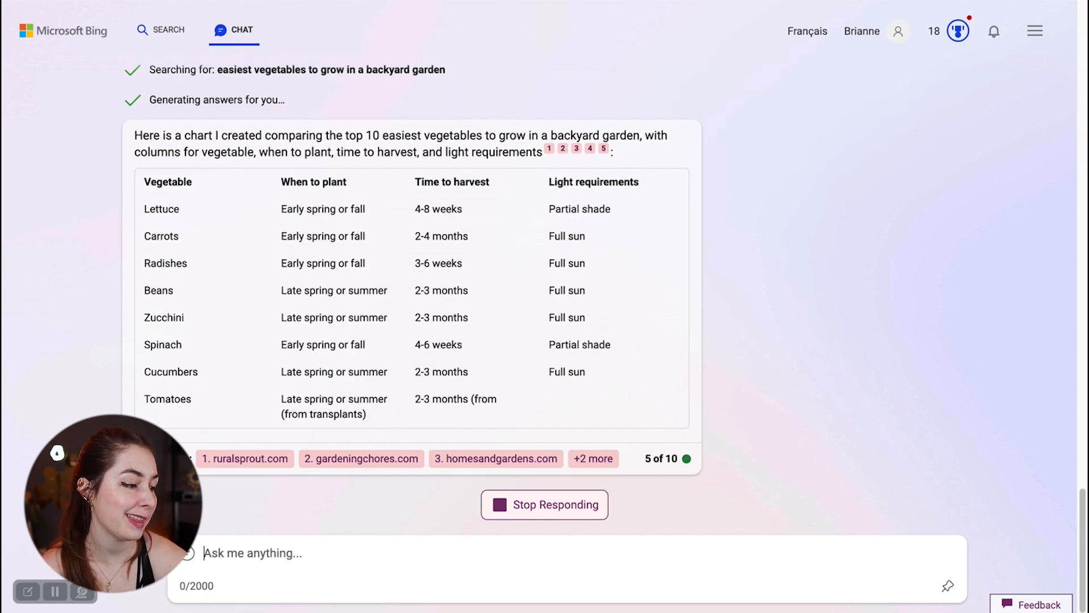
pyautogui.scroll(-3)
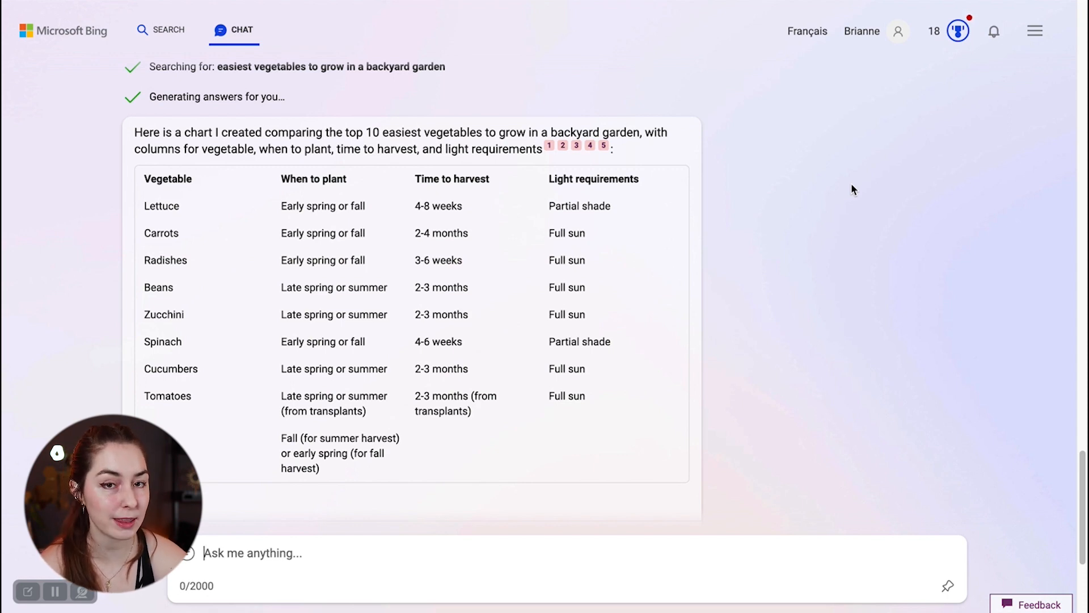
pyautogui.scroll(-3)
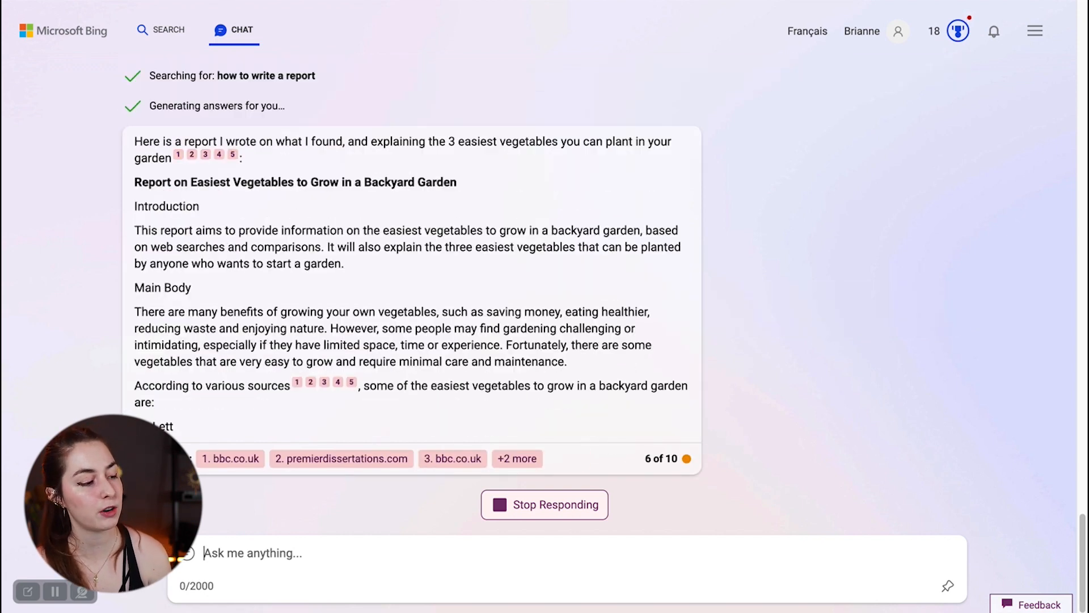
pyautogui.scroll(-3)
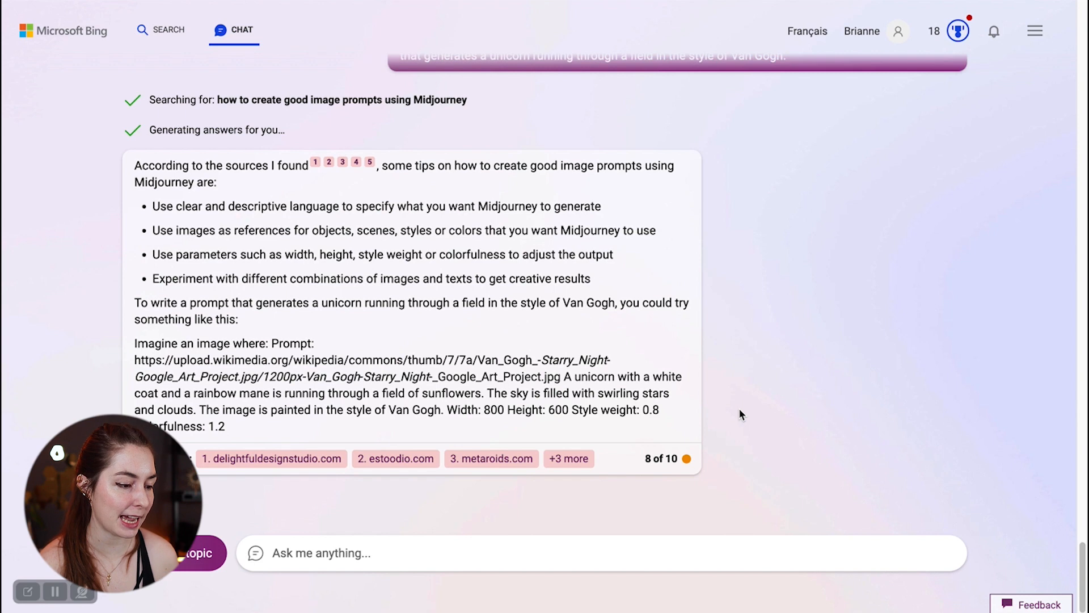
pyautogui.moveTo(699, 487)
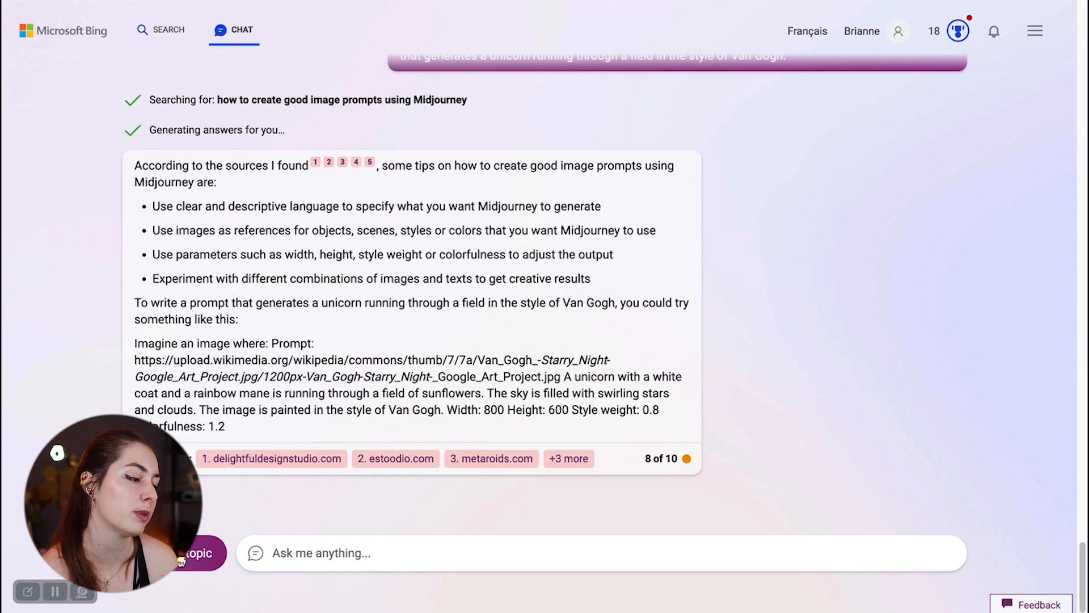
pyautogui.click(201, 552)
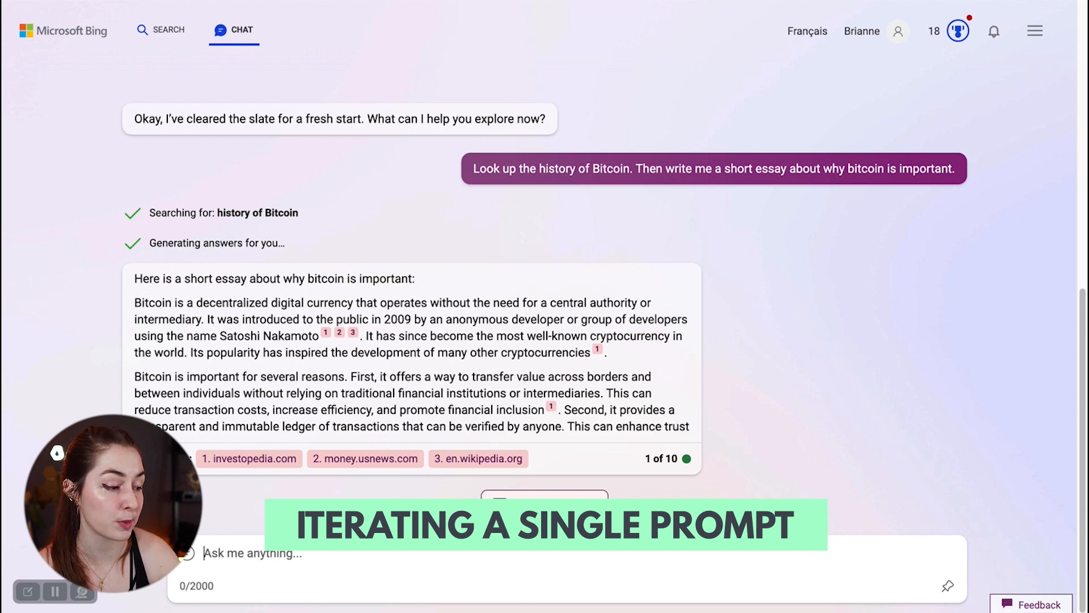
# - Scroll down to read the finished, cited Bitcoin essay
pyautogui.scroll(-3)
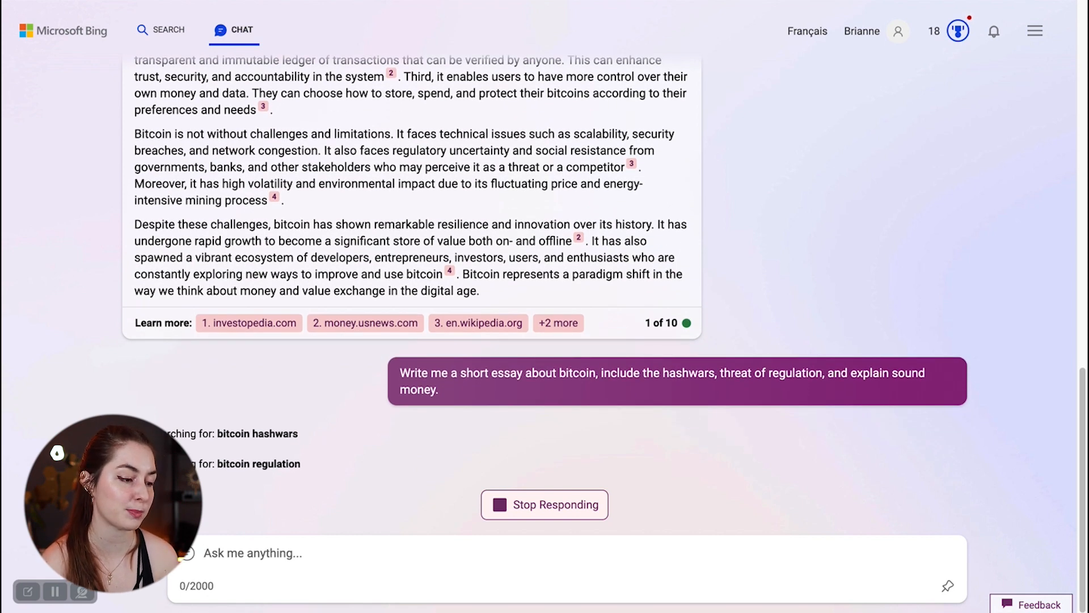
# - Scroll through the follow-up essay on hashwars, regulatory challenges and sound money
pyautogui.scroll(-3)
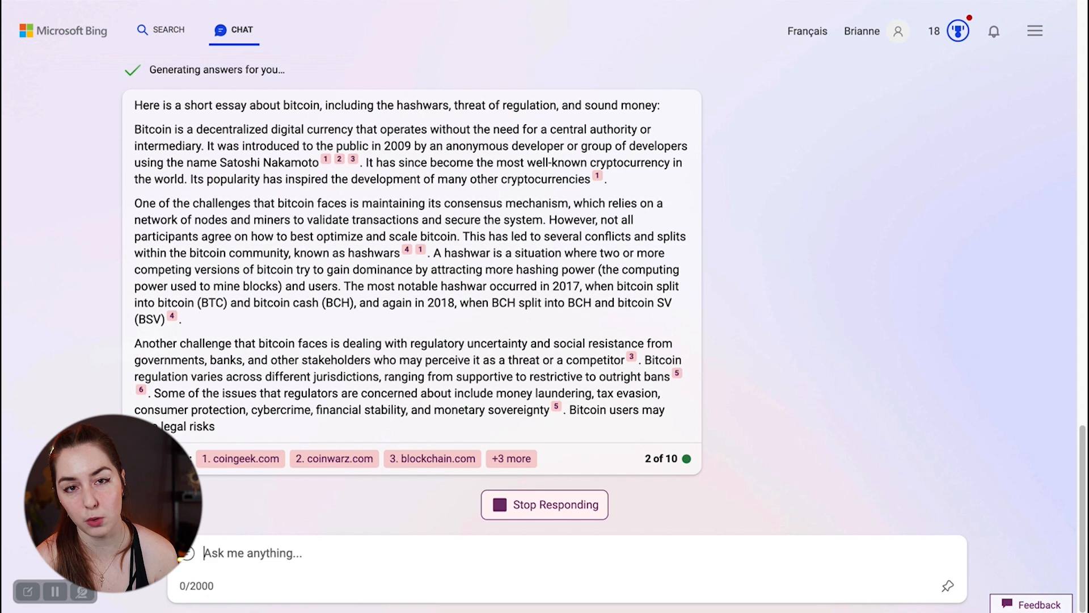
pyautogui.scroll(-3)
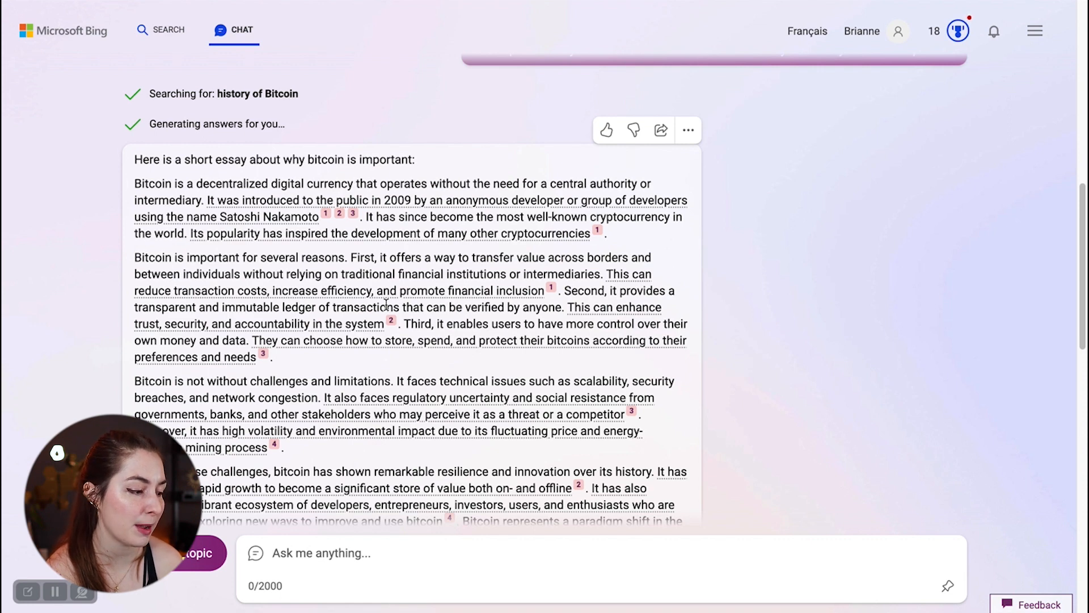
pyautogui.scroll(-3)
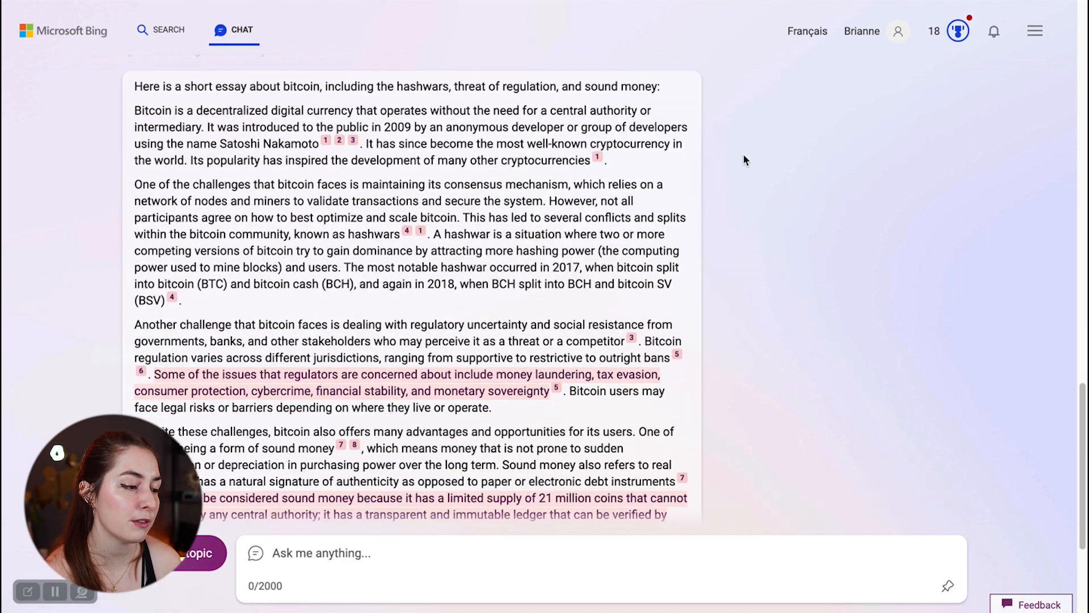
pyautogui.scroll(-3)
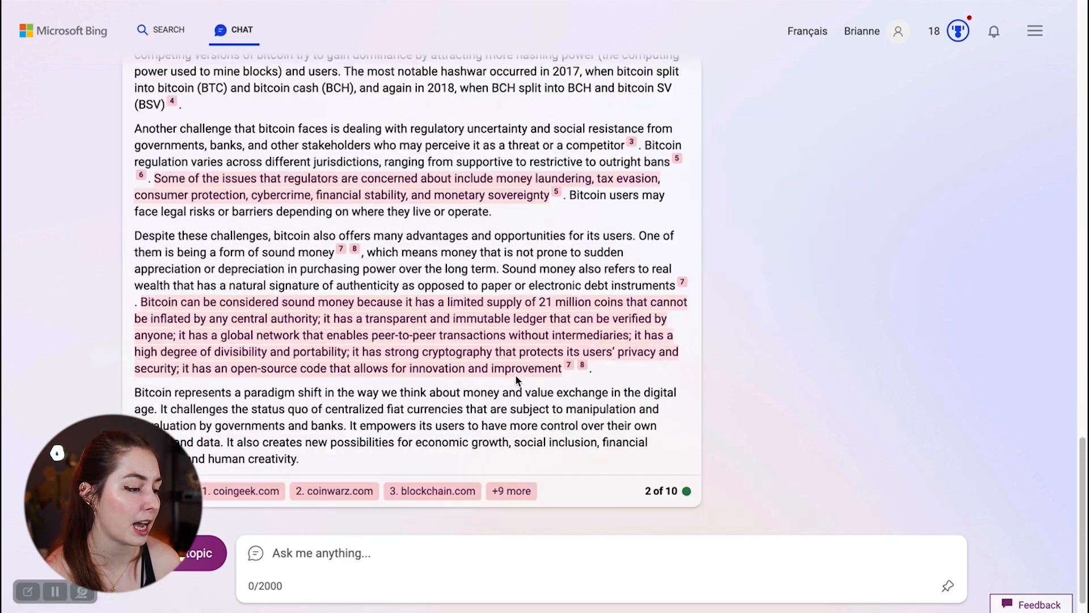